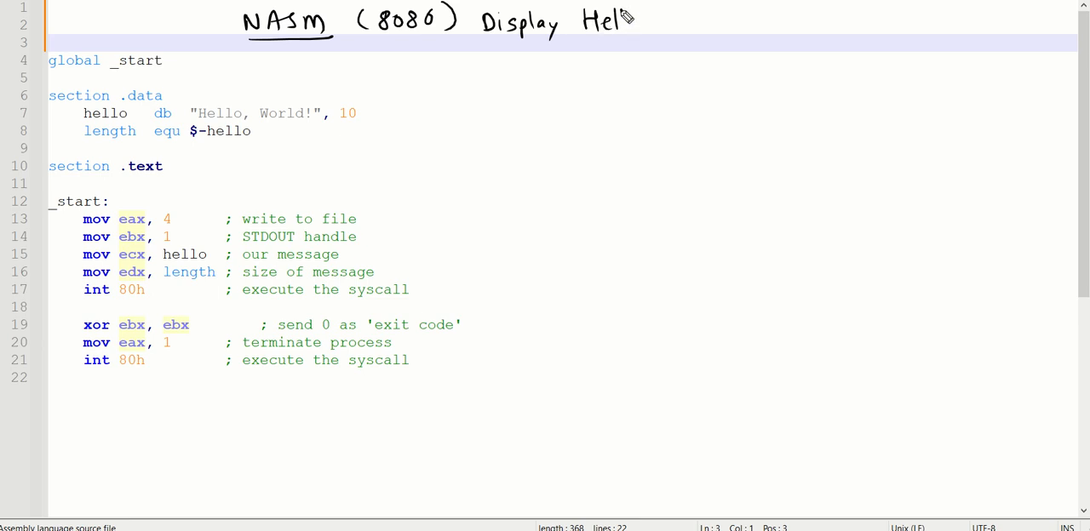
Handwrite the remaining 'HelloWorld' portion of the title across the top of the editor
{"action": "type", "text": "lowo"}
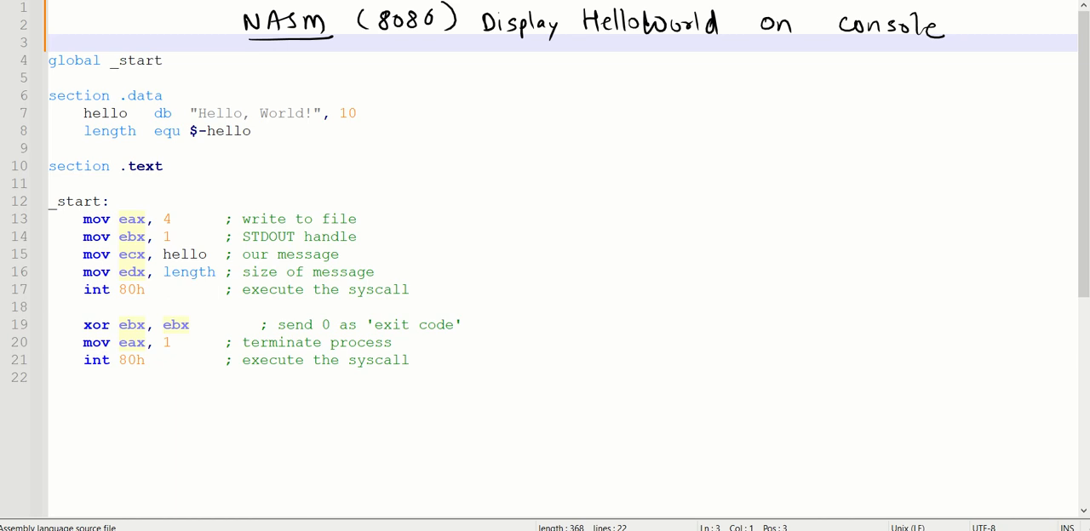
Sketch a tall divided memory box labelled 'constant' with an 'H.W' note beside the code
{"action": "left_click_drag", "start_coordinate": [721, 64], "coordinate": [737, 281]}
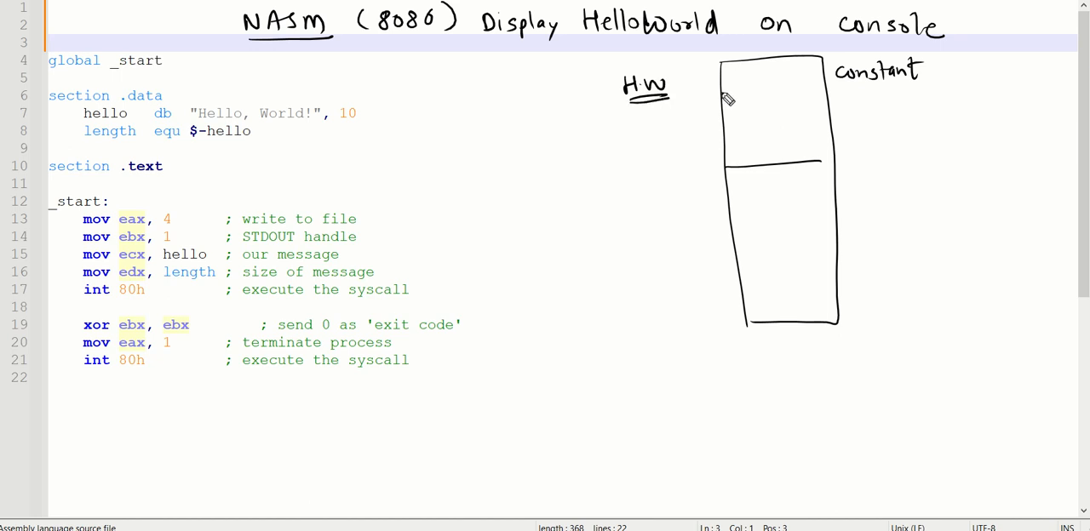
{"action": "mouse_move", "coordinate": [102, 108]}
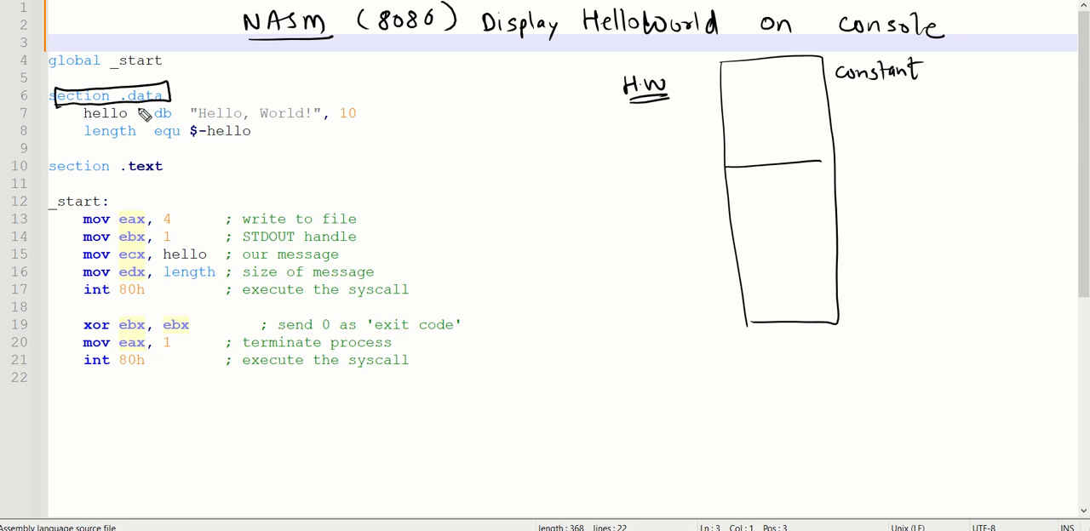
{"action": "mouse_move", "coordinate": [830, 155]}
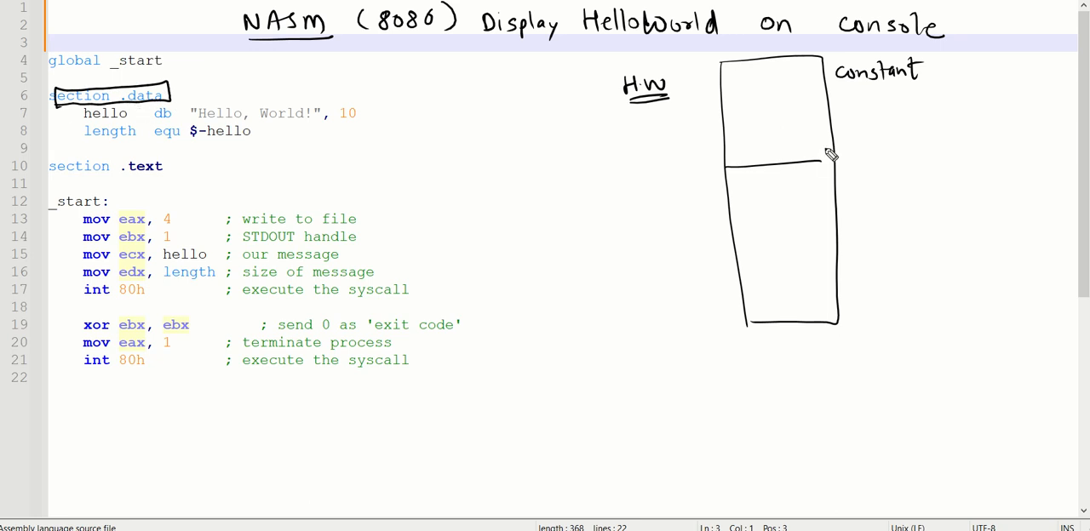
{"action": "mouse_move", "coordinate": [846, 172]}
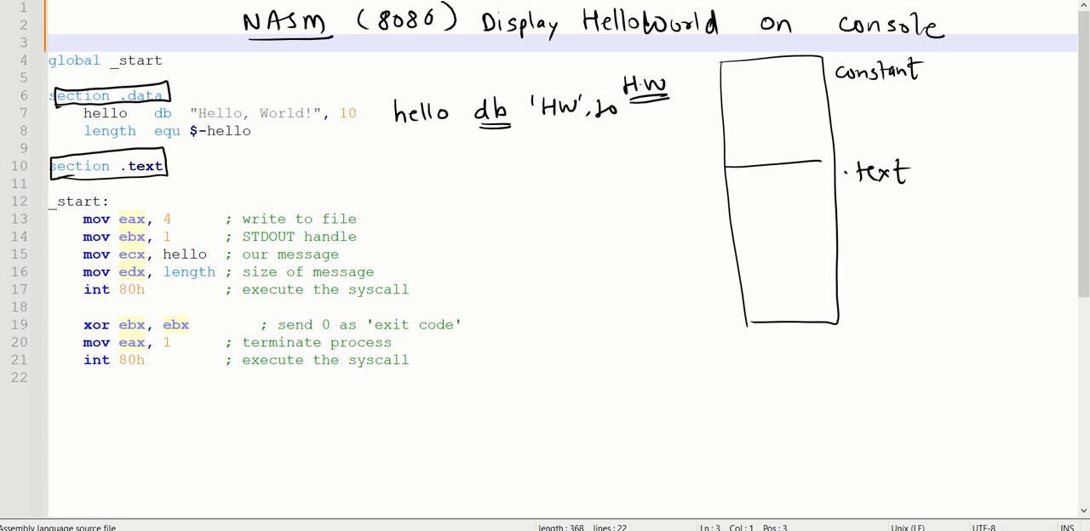
{"action": "mouse_move", "coordinate": [407, 154]}
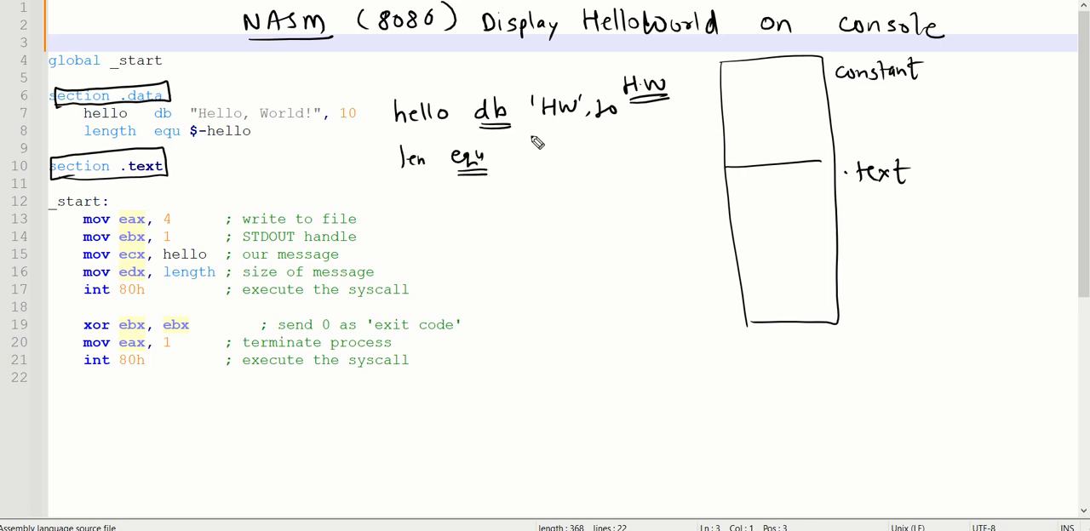
{"action": "mouse_move", "coordinate": [532, 156]}
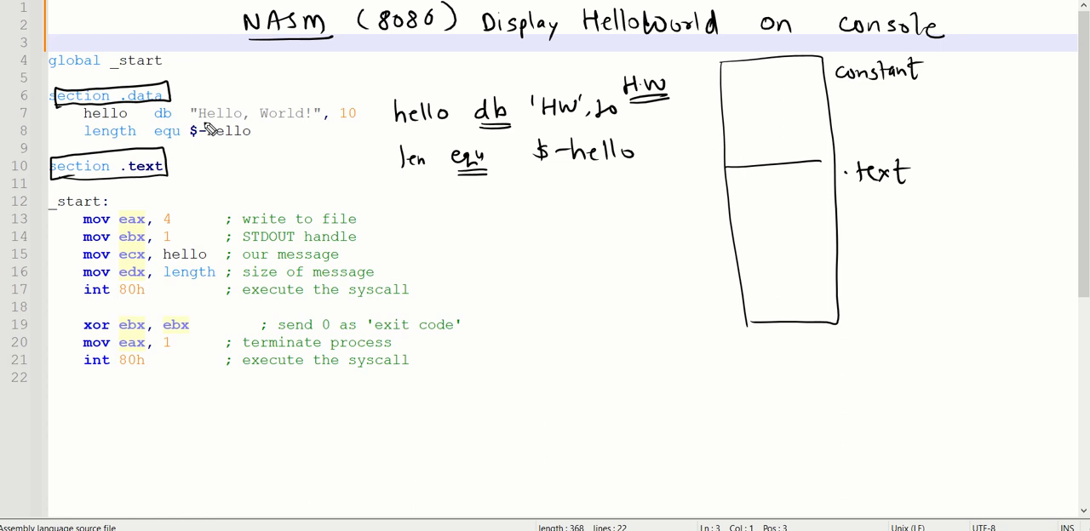
{"action": "mouse_move", "coordinate": [566, 152]}
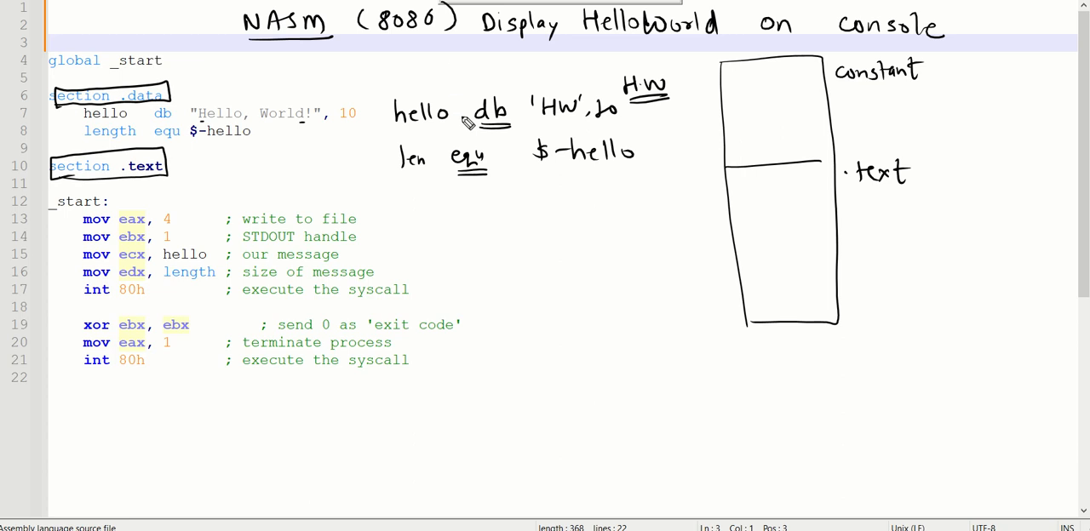
{"action": "mouse_move", "coordinate": [545, 36]}
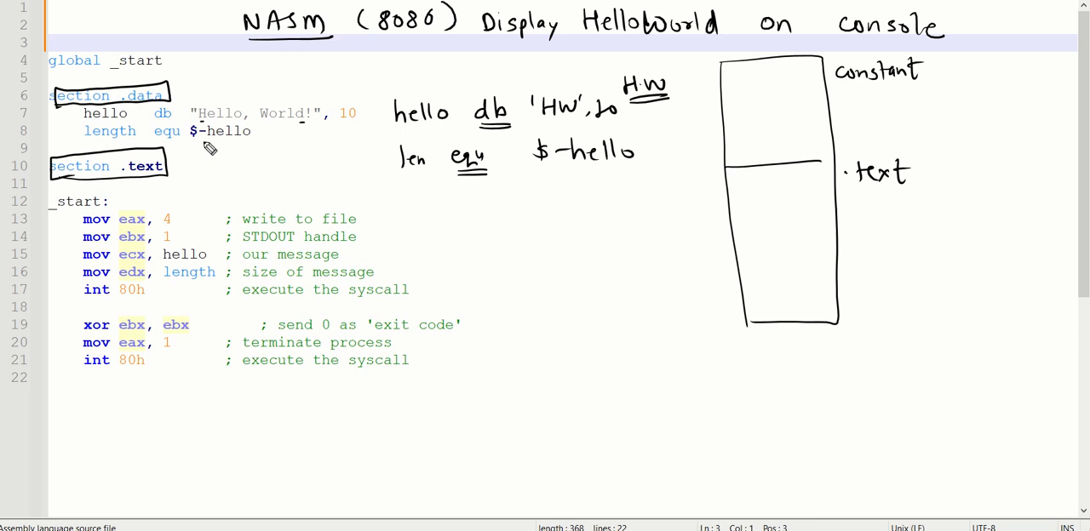
{"action": "mouse_move", "coordinate": [233, 148]}
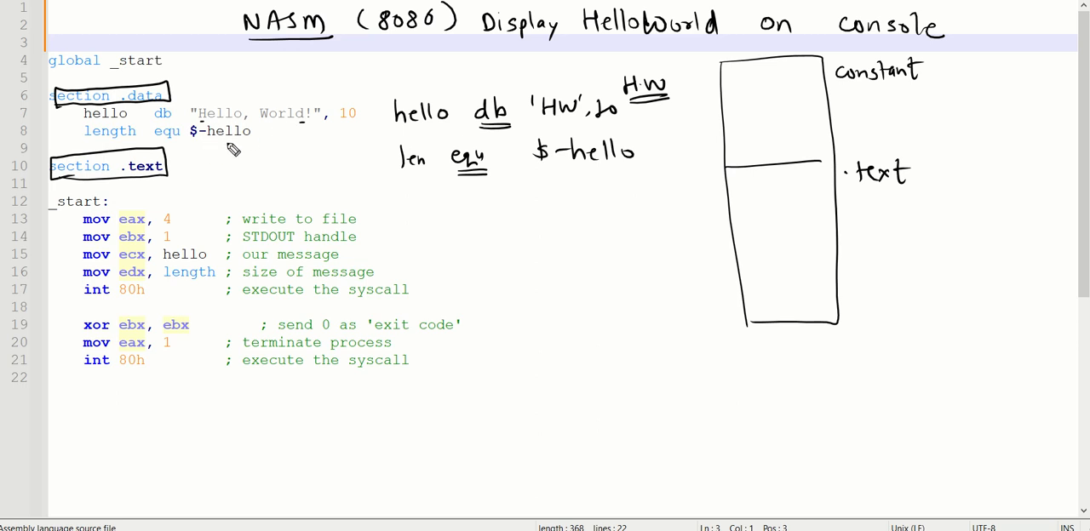
{"action": "mouse_move", "coordinate": [437, 218]}
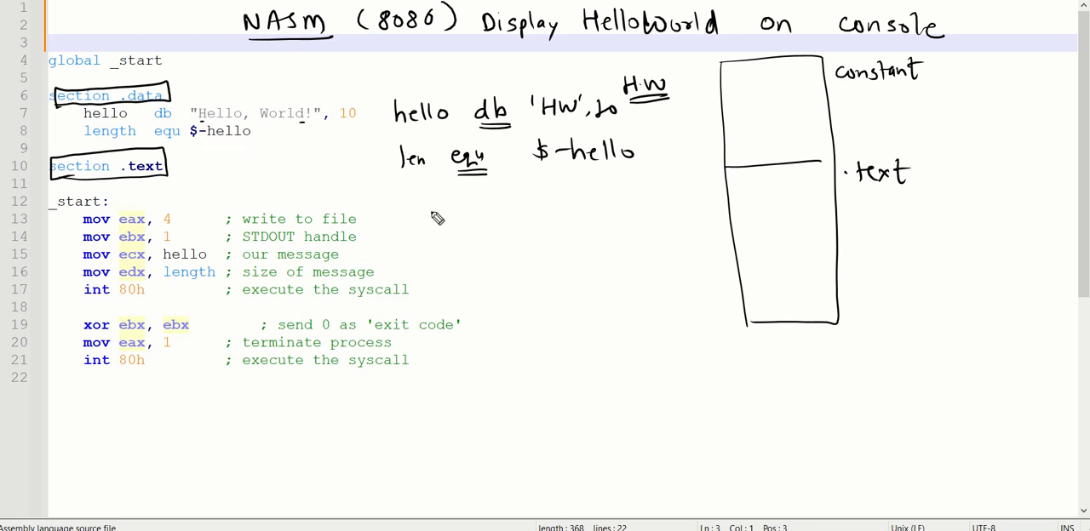
Bracket the five print lines, arrow the eax value and bracket the eax/ebx/ecx/edx register notes
{"action": "left_click_drag", "start_coordinate": [430, 213], "coordinate": [425, 302]}
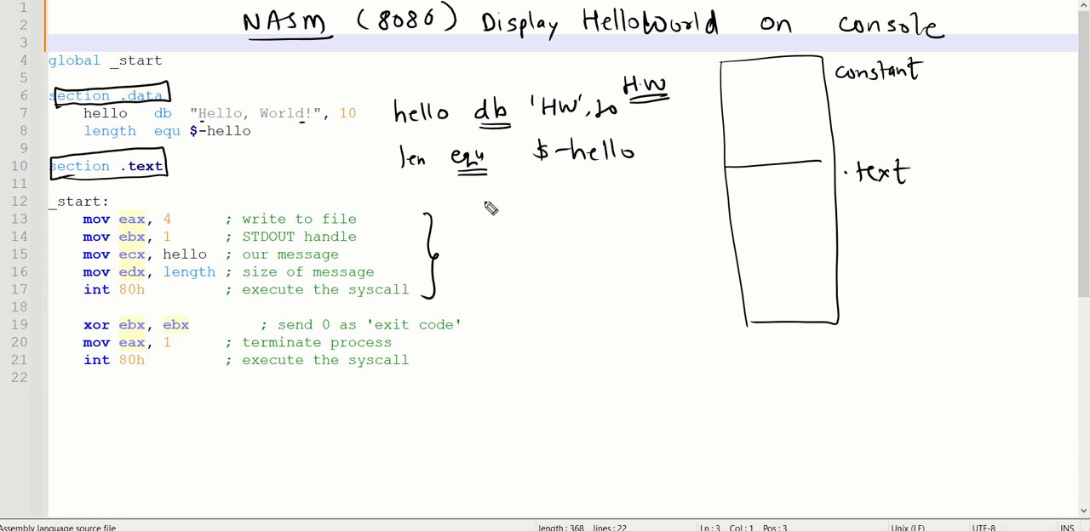
{"action": "mouse_move", "coordinate": [487, 210]}
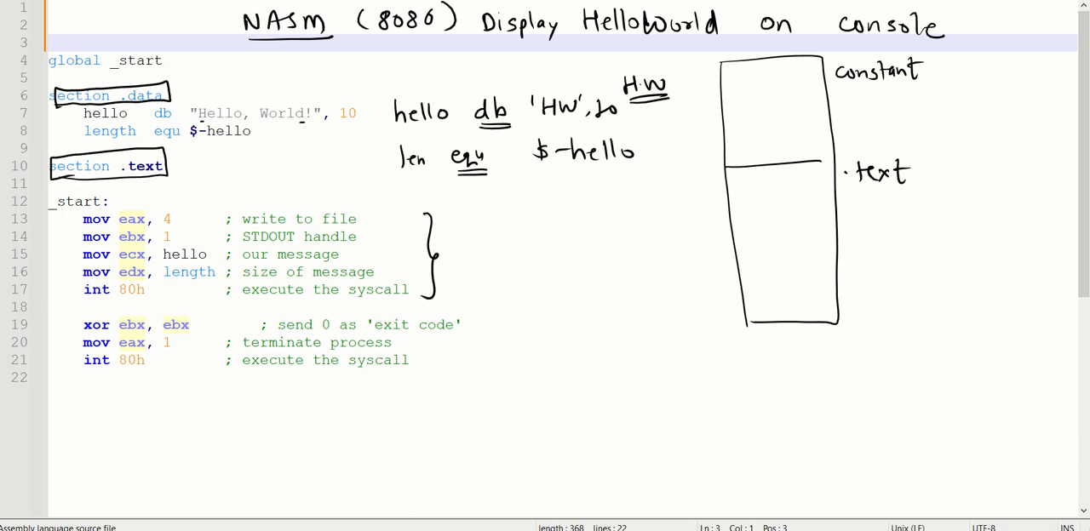
{"action": "mouse_move", "coordinate": [501, 224]}
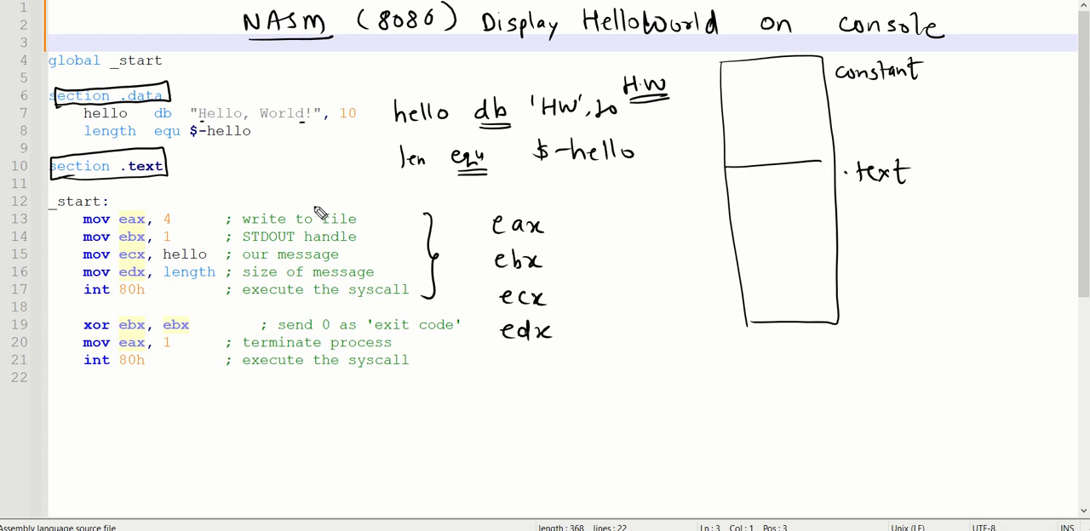
{"action": "left_click_drag", "start_coordinate": [243, 204], "coordinate": [334, 202]}
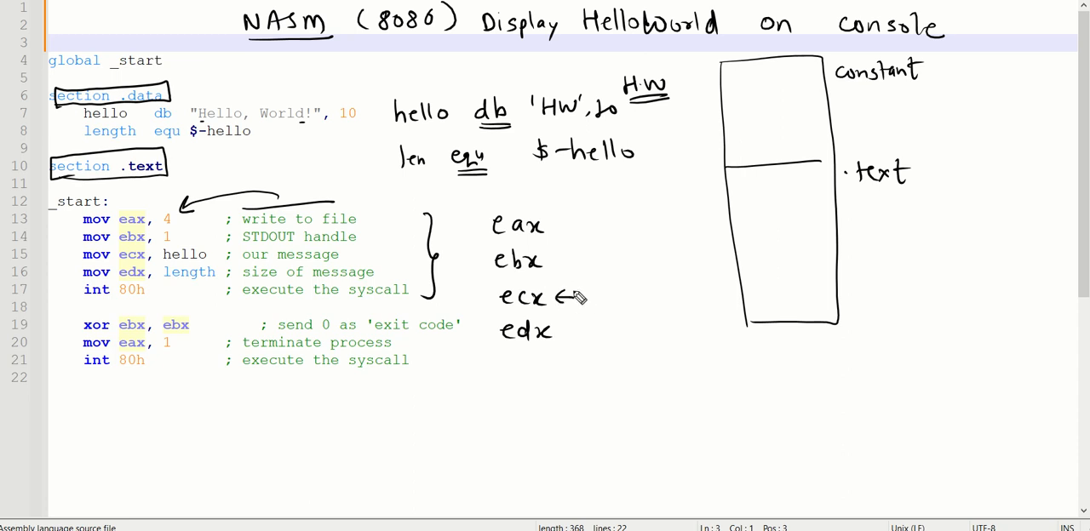
{"action": "mouse_move", "coordinate": [613, 287]}
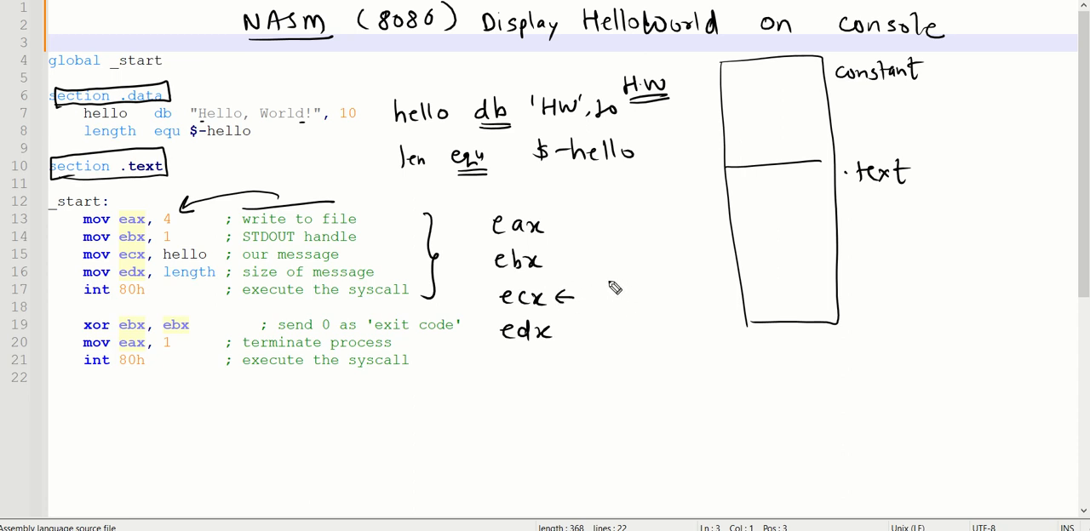
{"action": "mouse_move", "coordinate": [602, 287]}
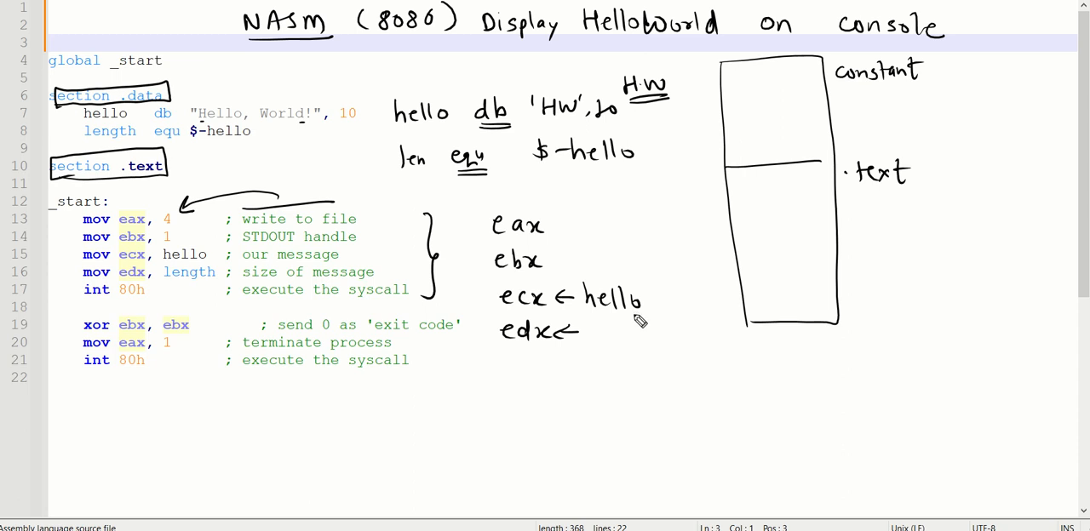
{"action": "left_click_drag", "start_coordinate": [481, 213], "coordinate": [490, 336]}
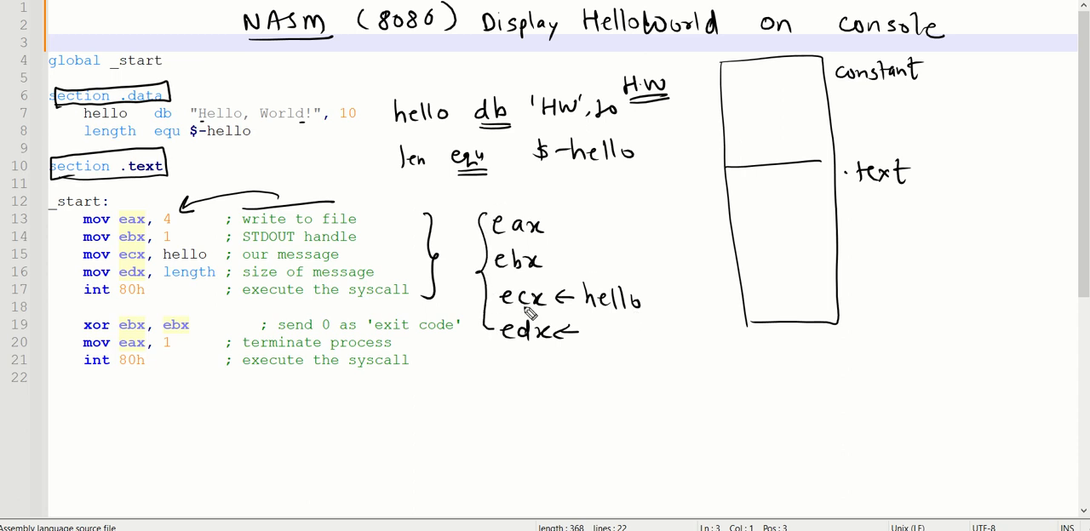
{"action": "mouse_move", "coordinate": [537, 354]}
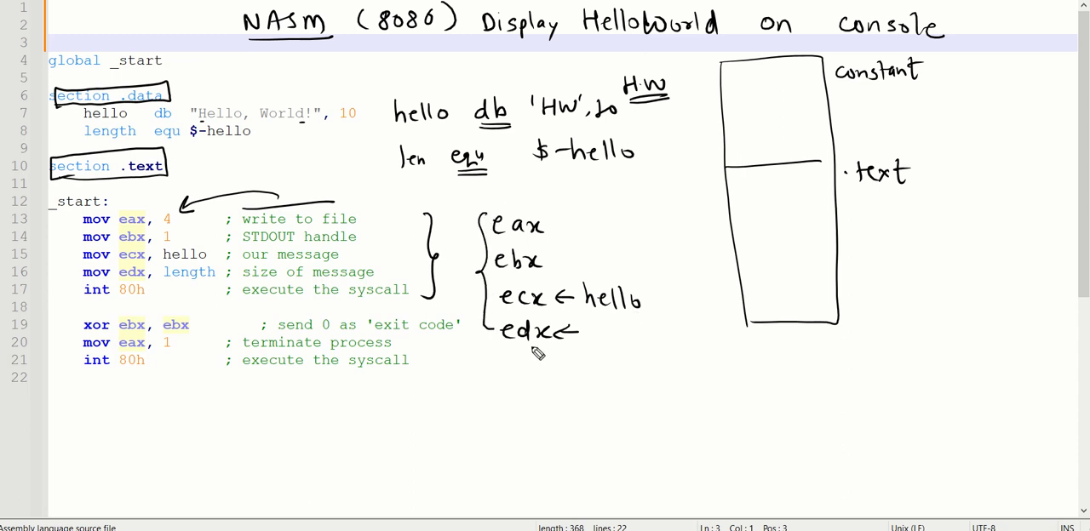
{"action": "mouse_move", "coordinate": [537, 351]}
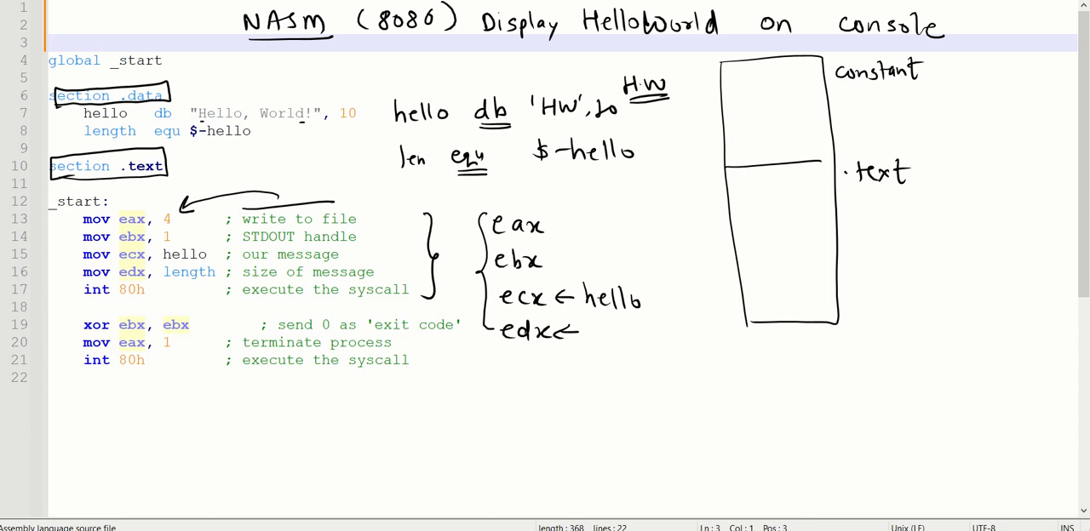
{"action": "mouse_move", "coordinate": [586, 348]}
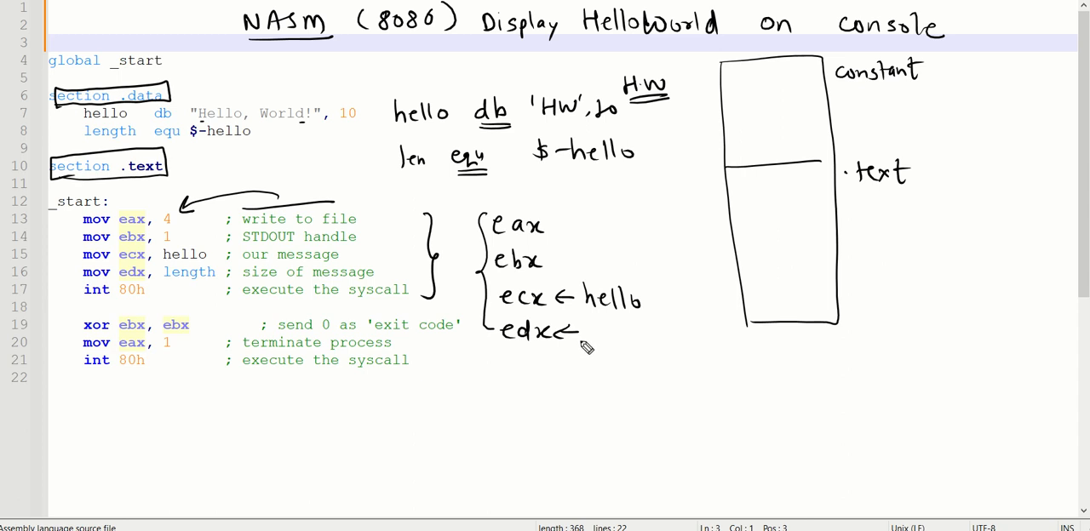
{"action": "mouse_move", "coordinate": [510, 371]}
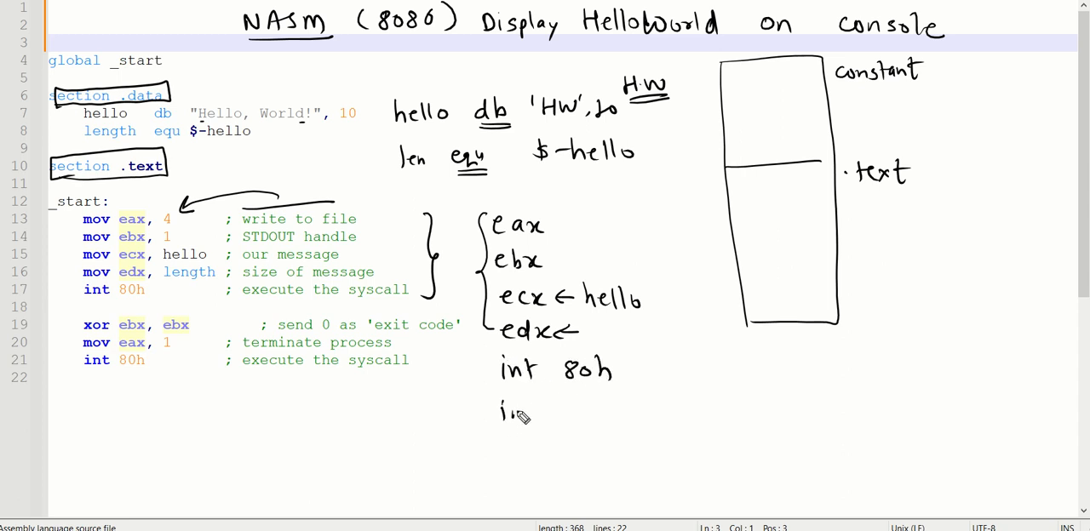
Write 'int 0x80' and sketch a console box showing '$ Hello World!' output
{"action": "type", "text": "int 0x80"}
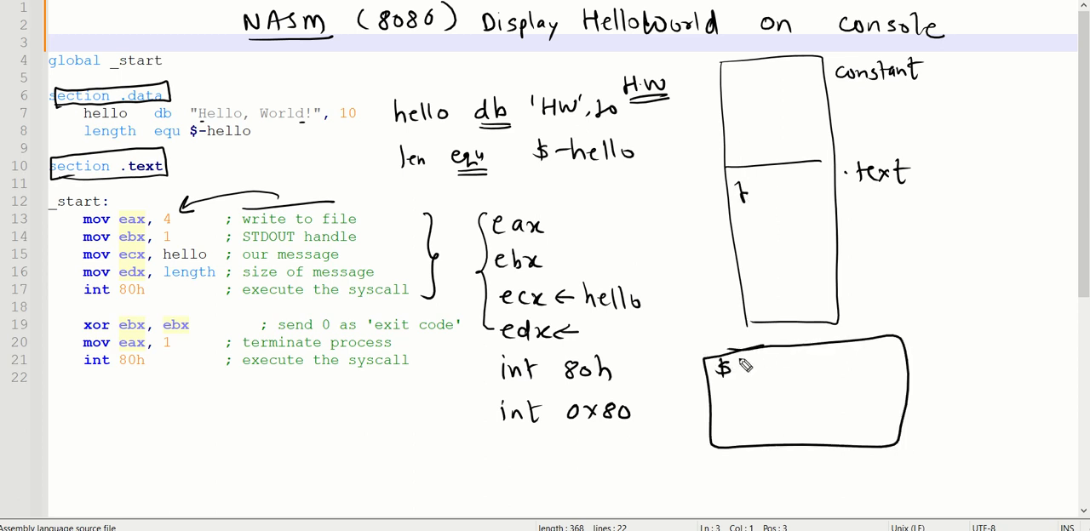
{"action": "type", "text": "Hello World!"}
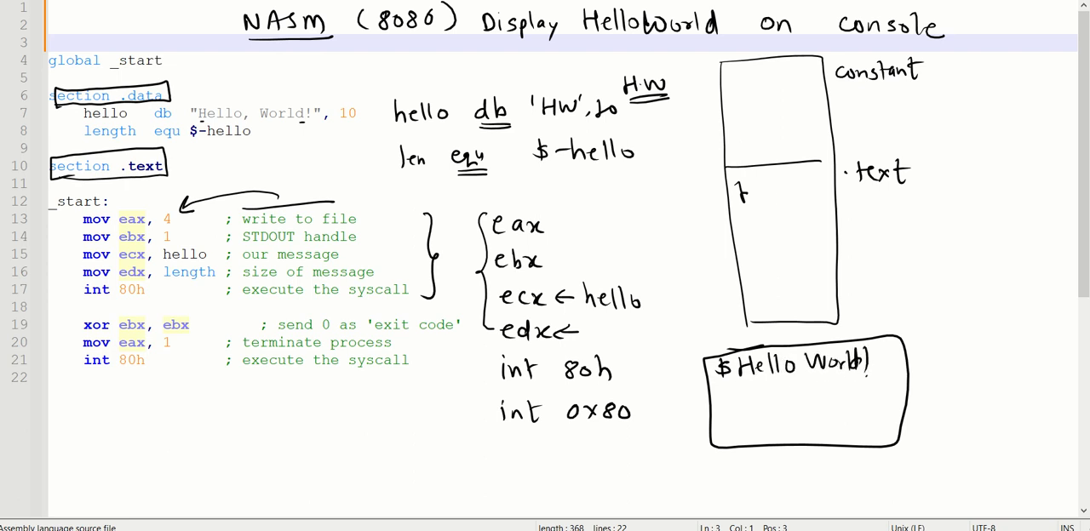
{"action": "mouse_move", "coordinate": [407, 400]}
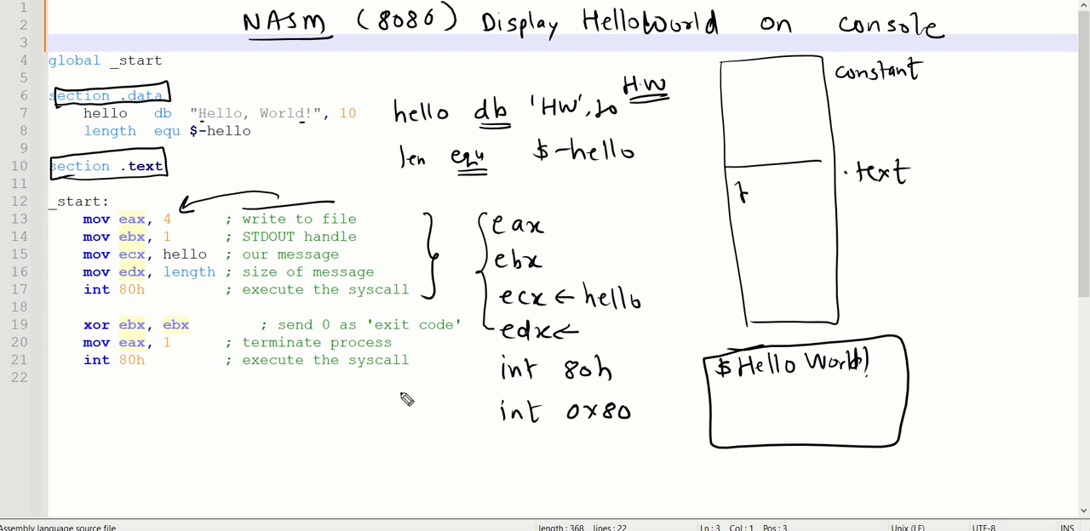
{"action": "mouse_move", "coordinate": [198, 407]}
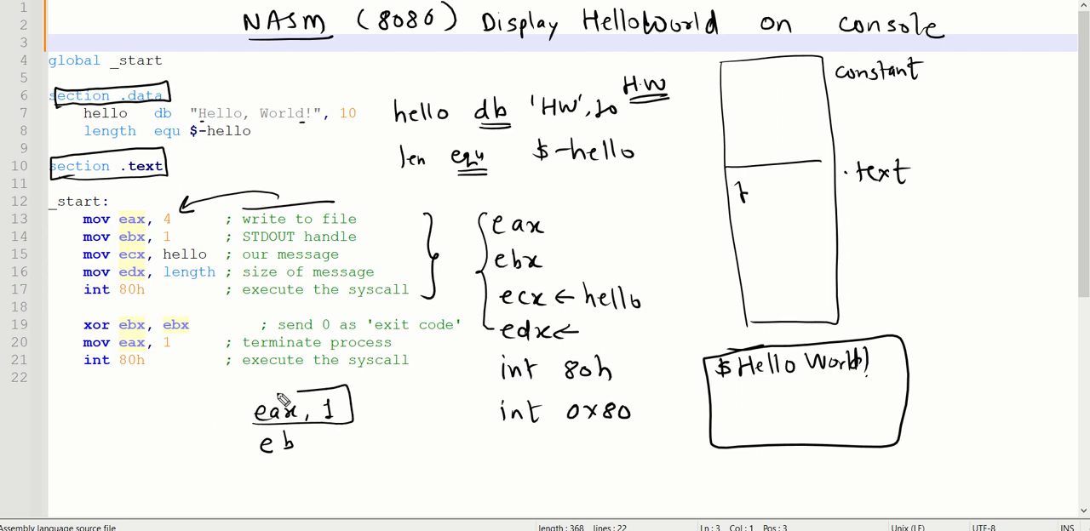
Write the 'eax, 1' note below the exit code and draw arrows to the exit syscall lines
{"action": "left_click_drag", "start_coordinate": [251, 393], "coordinate": [422, 417]}
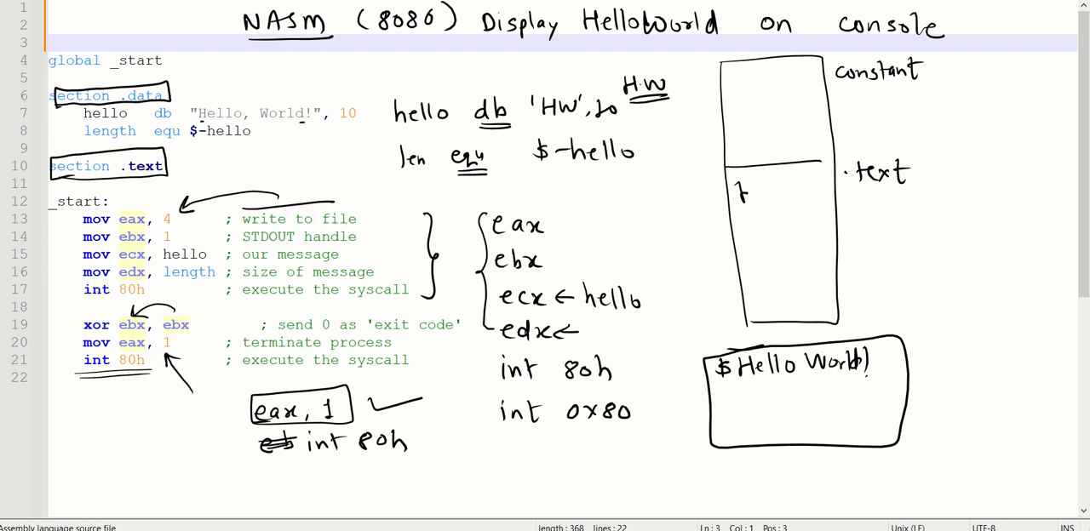
{"action": "left_click_drag", "start_coordinate": [869, 379], "coordinate": [655, 438]}
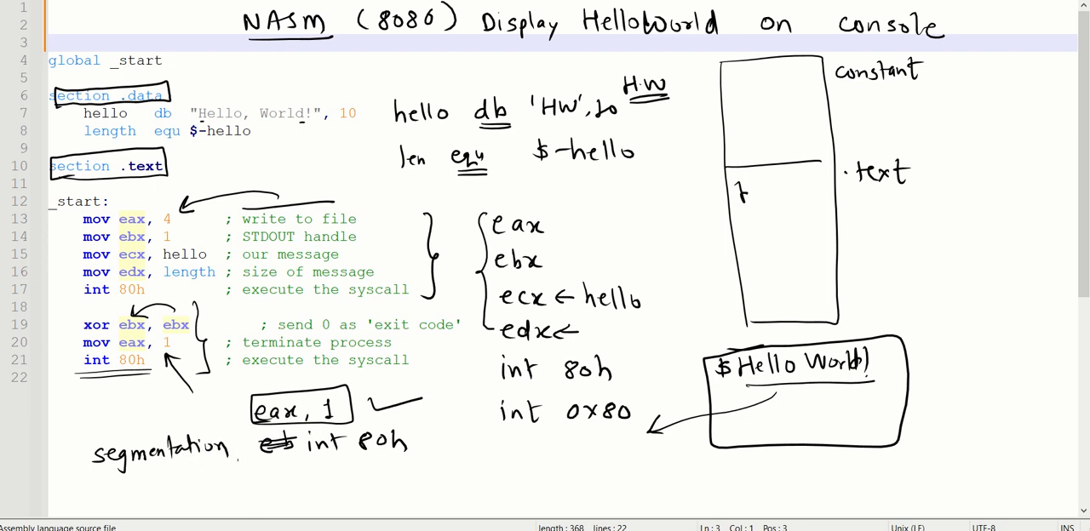
{"action": "mouse_move", "coordinate": [242, 445]}
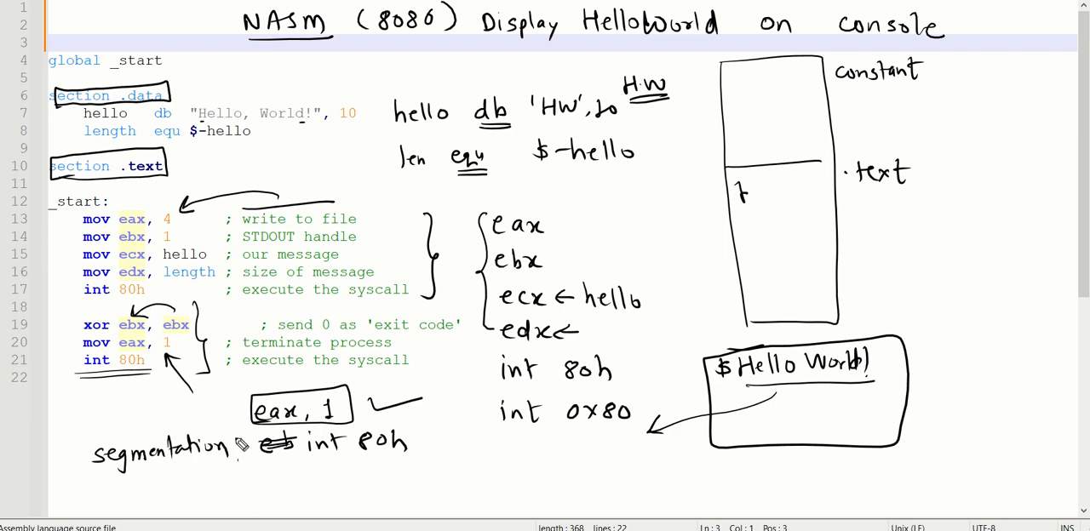
{"action": "mouse_move", "coordinate": [239, 445]}
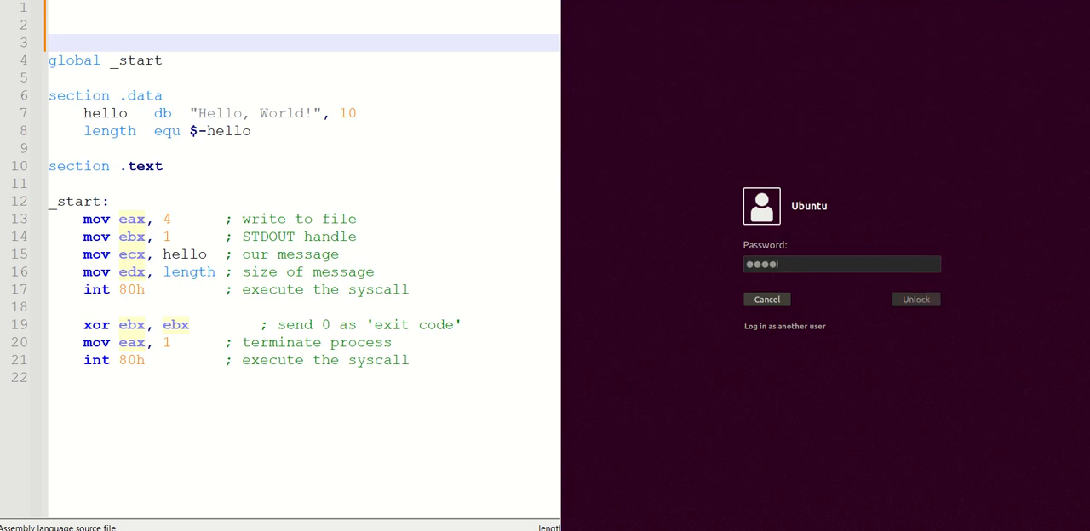
Unlock the Ubuntu session and run 'gedit hello.asm' from the shell prompt
{"action": "left_click", "coordinate": [915, 299]}
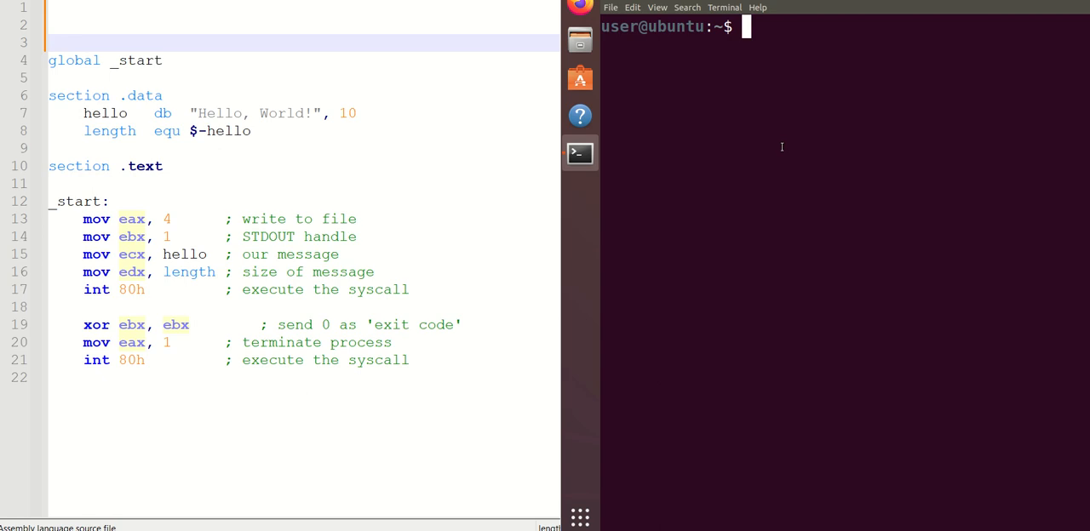
{"action": "type", "text": "gedit"}
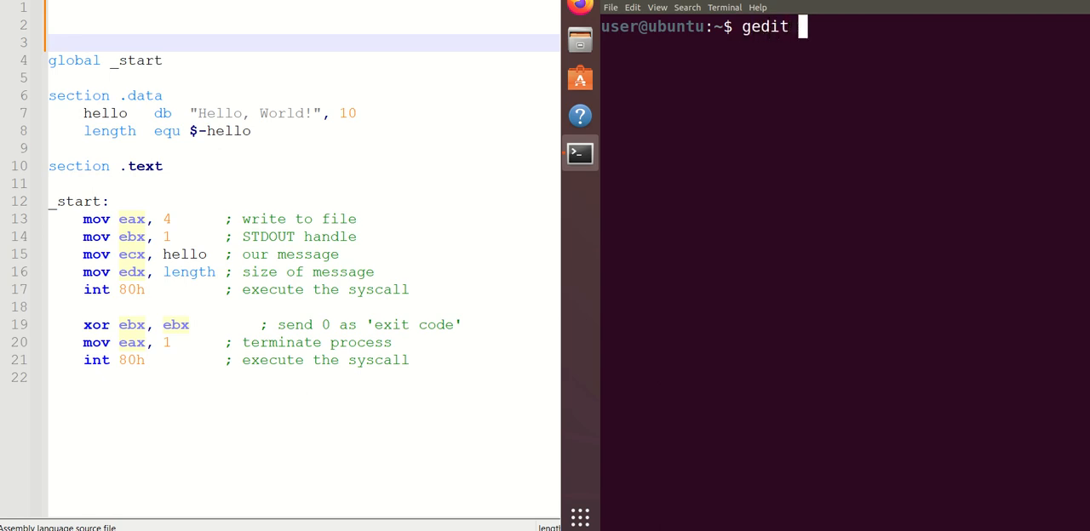
{"action": "type", "text": "hello.asm"}
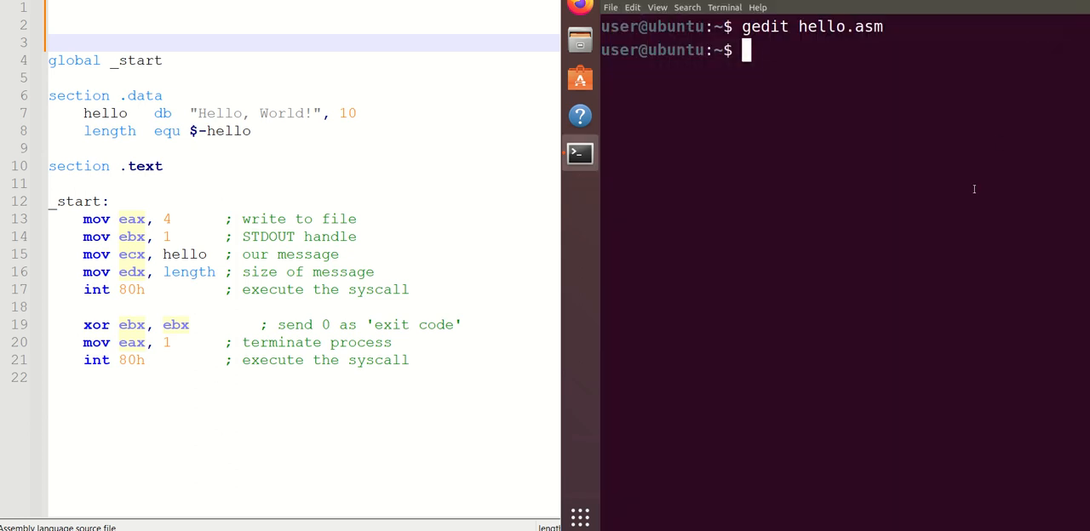
Enter './hello' and 'nasm -f elf -g -l hello.lst hello.asm' at the prompt
{"action": "type", "text": "./hello"}
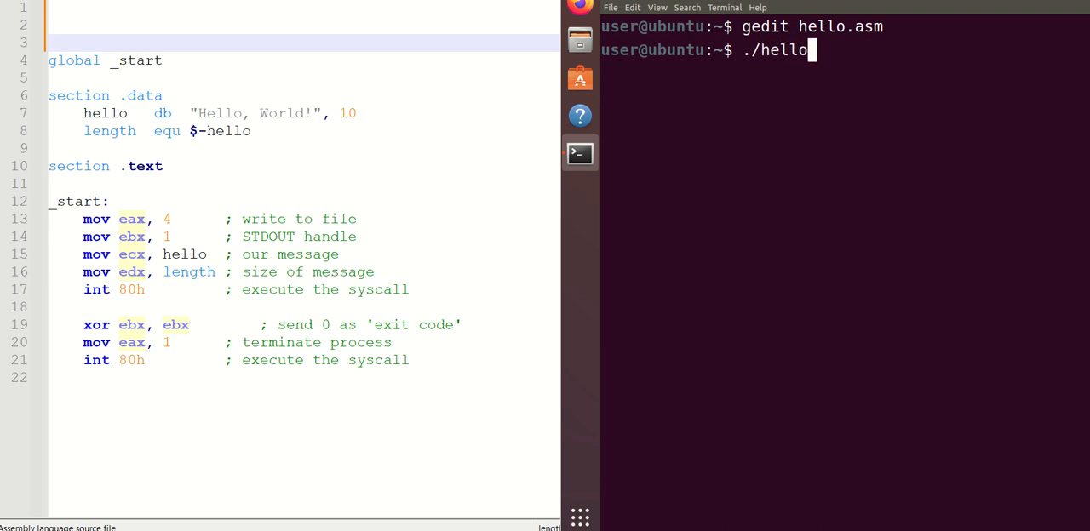
{"action": "type", "text": "nasm -f elf -g -l hello.lst hello.asm"}
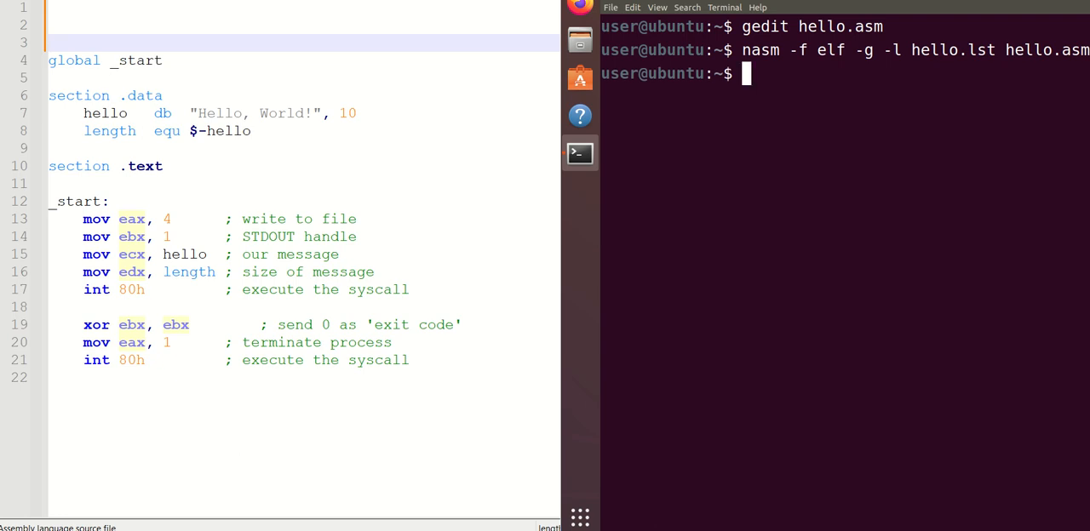
Run 'gedit hello.asm' again and clear the terminal
{"action": "type", "text": "gedit hello.asm"}
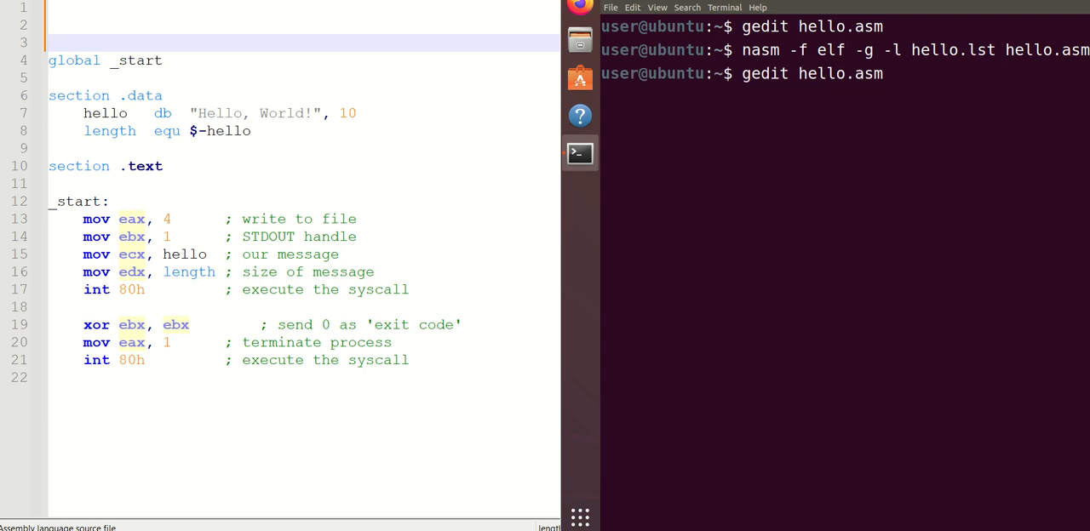
{"action": "type", "text": "clear"}
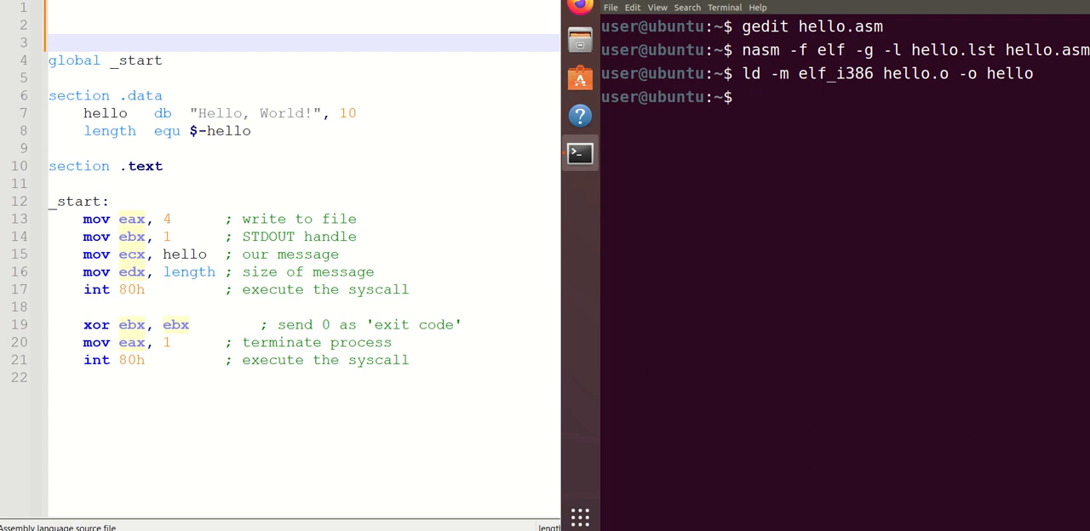
Run './hello' so the terminal prints 'Hello, World!'
{"action": "type", "text": "./"}
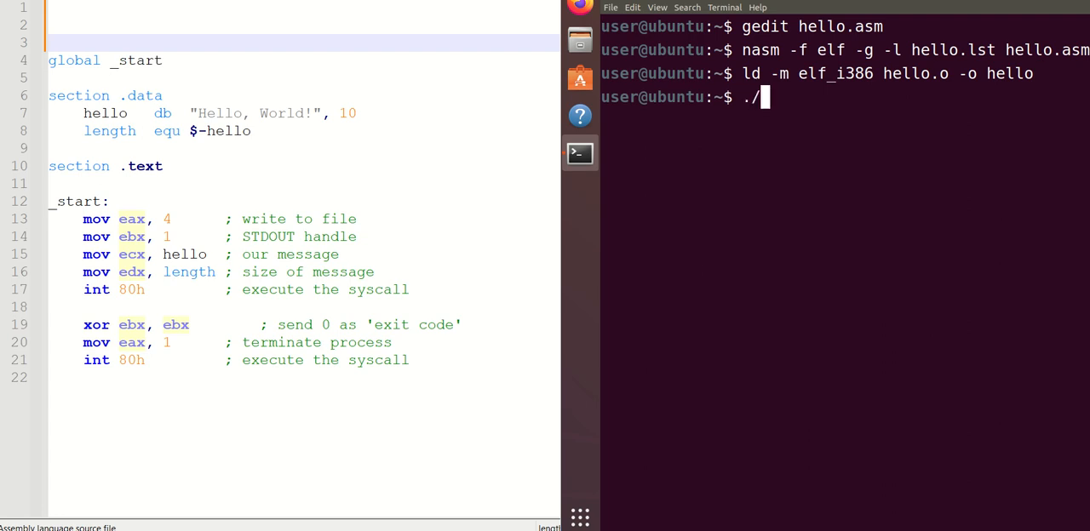
{"action": "type", "text": "hello"}
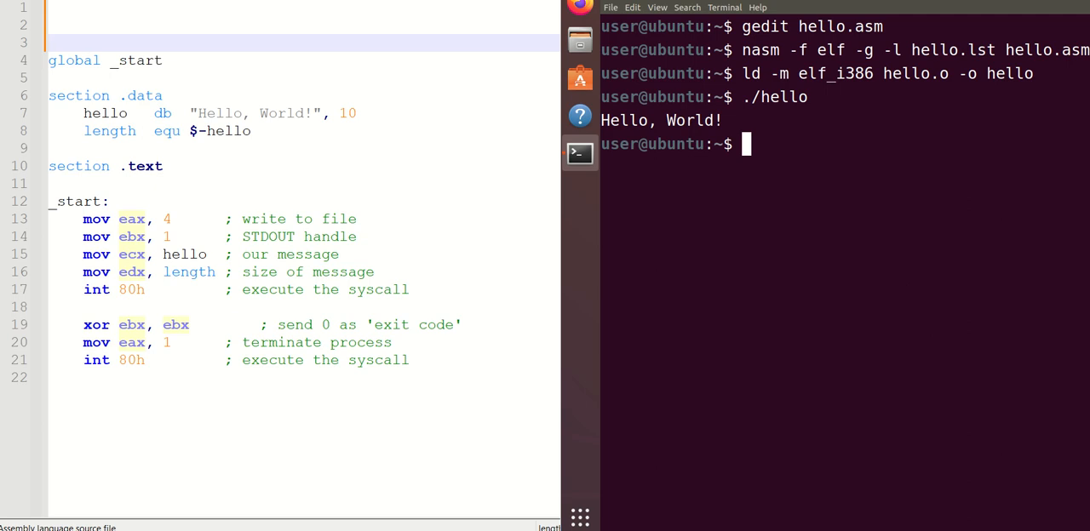
{"action": "mouse_move", "coordinate": [932, 236]}
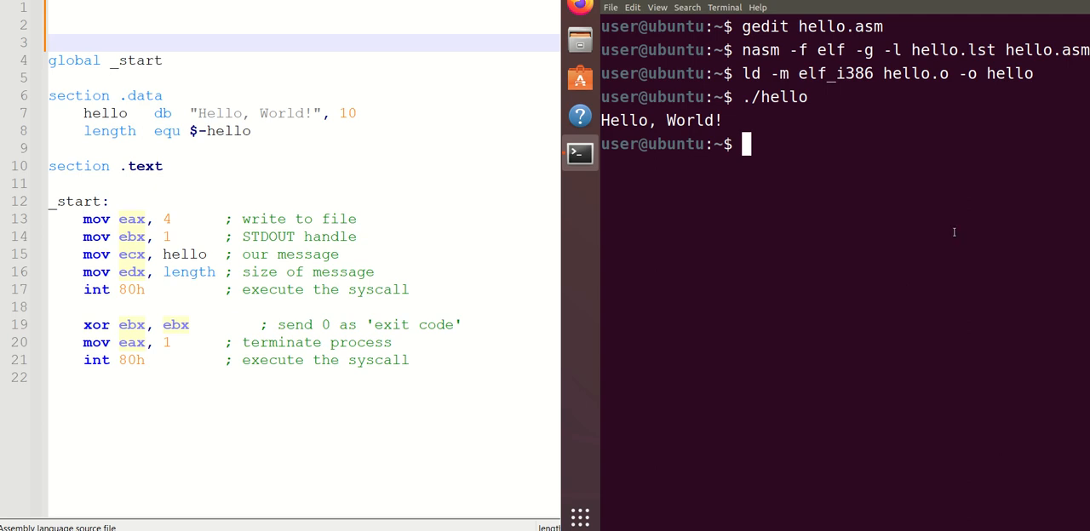
{"action": "mouse_move", "coordinate": [926, 284]}
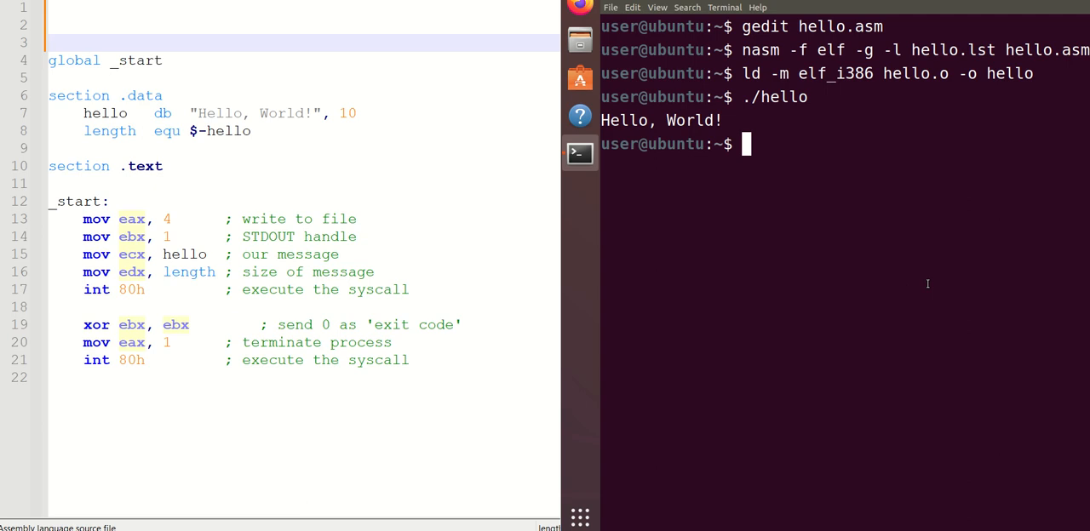
{"action": "mouse_move", "coordinate": [886, 322]}
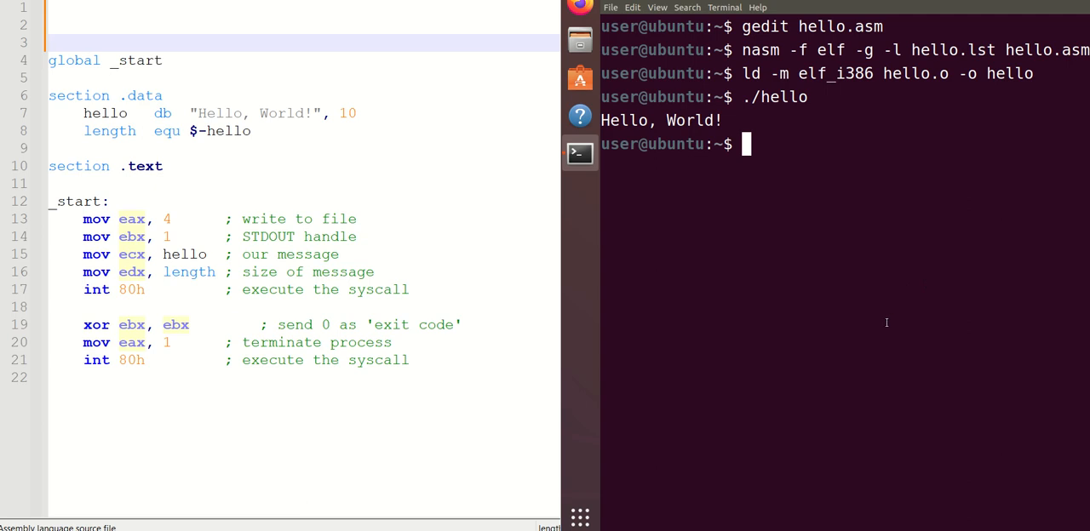